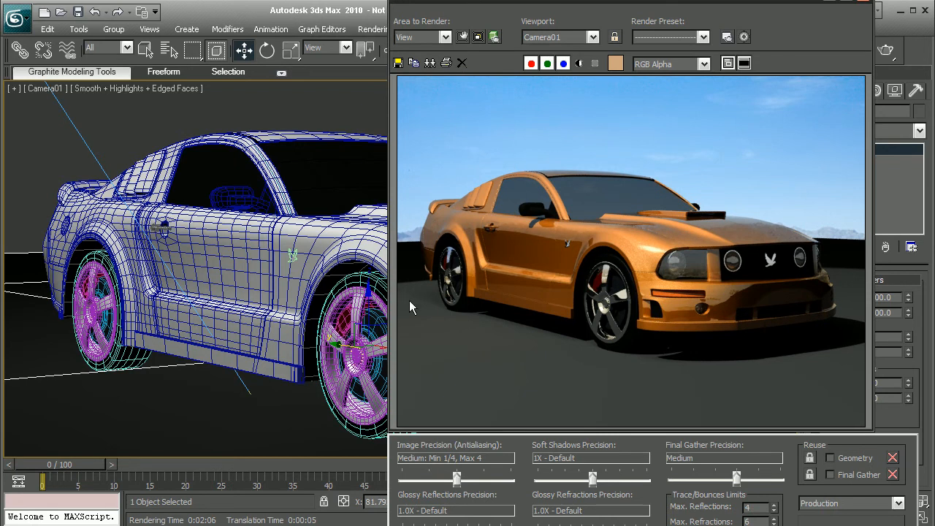
mouse_move(567, 295)
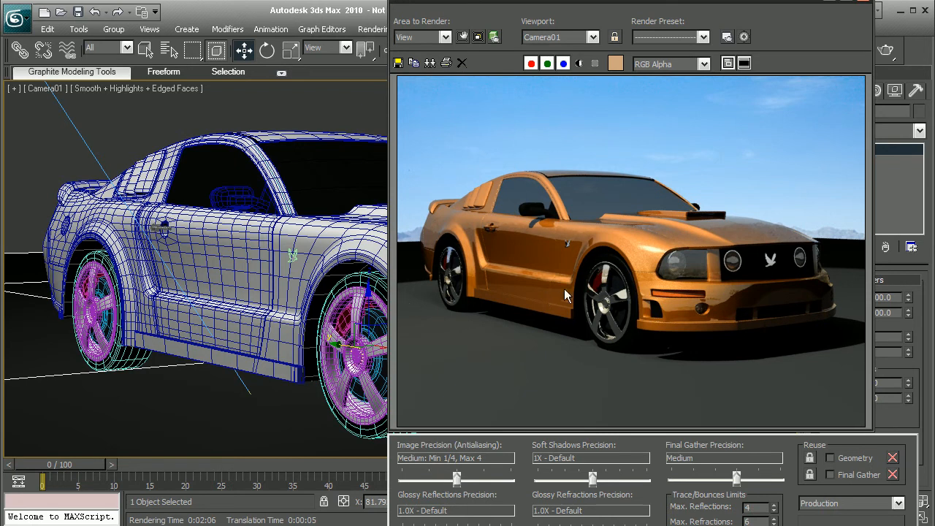
mouse_move(576, 320)
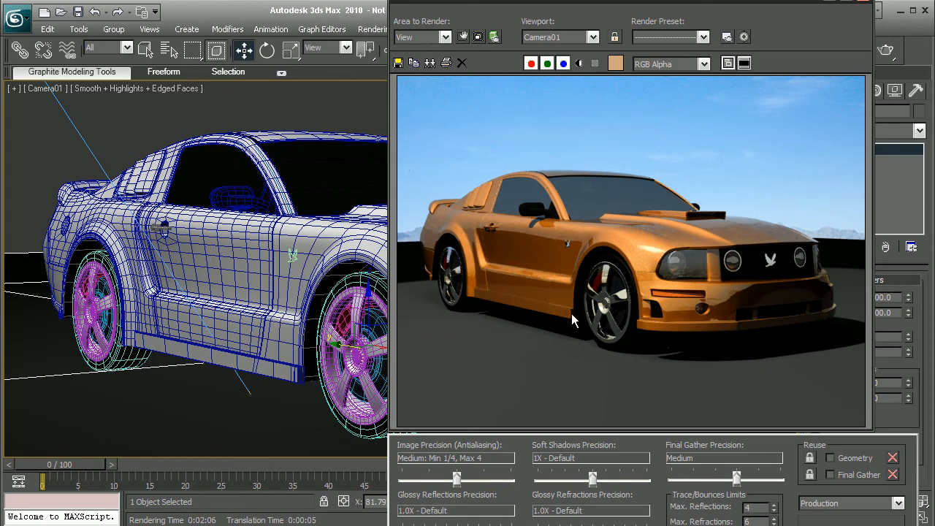
mouse_move(657, 327)
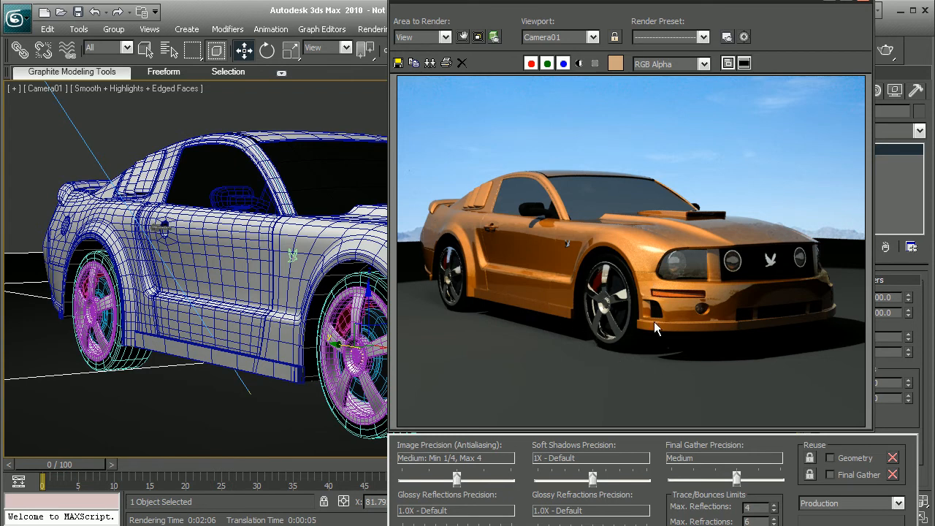
mouse_move(501, 336)
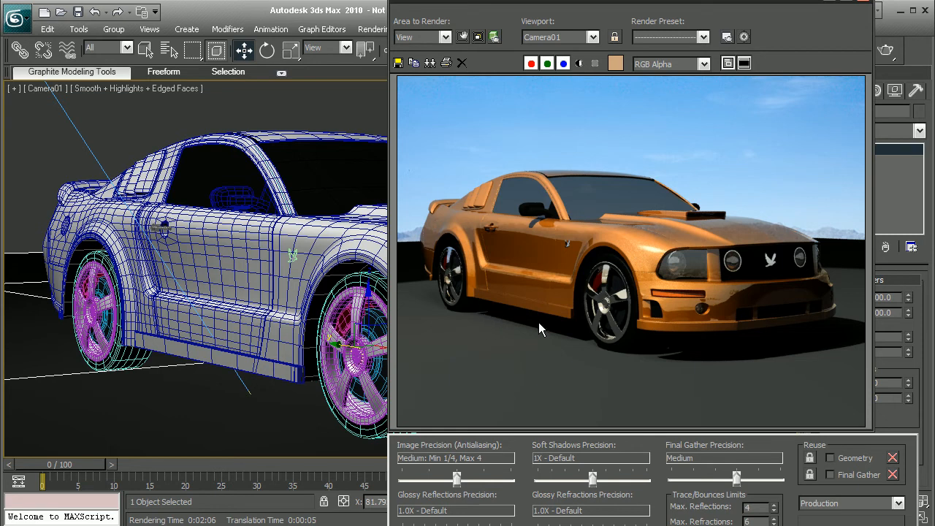
mouse_move(688, 362)
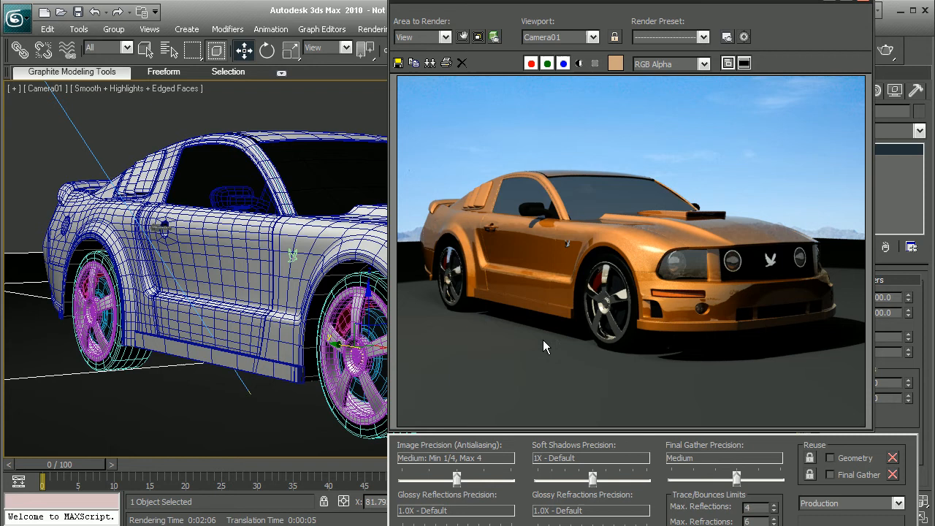
- Inspect the render's alpha channel and switch back to the full colour view
left_click(578, 64)
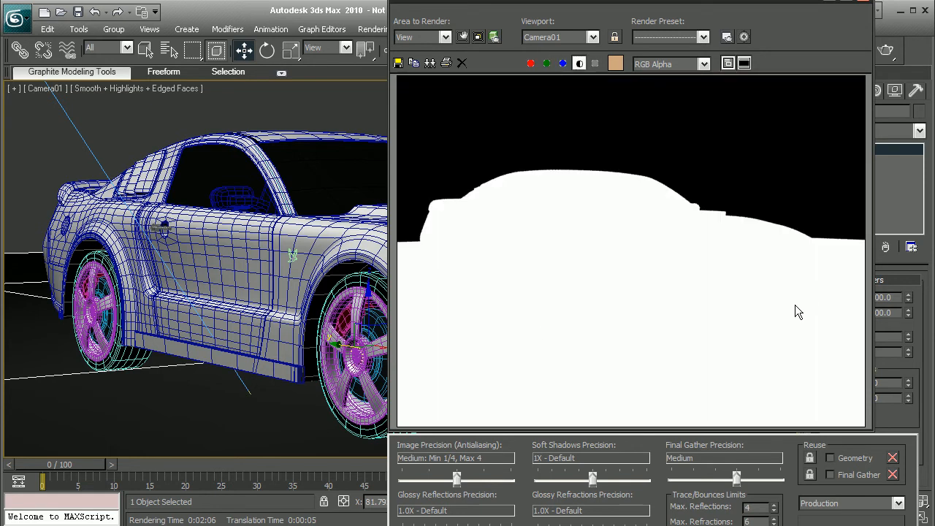
mouse_move(464, 283)
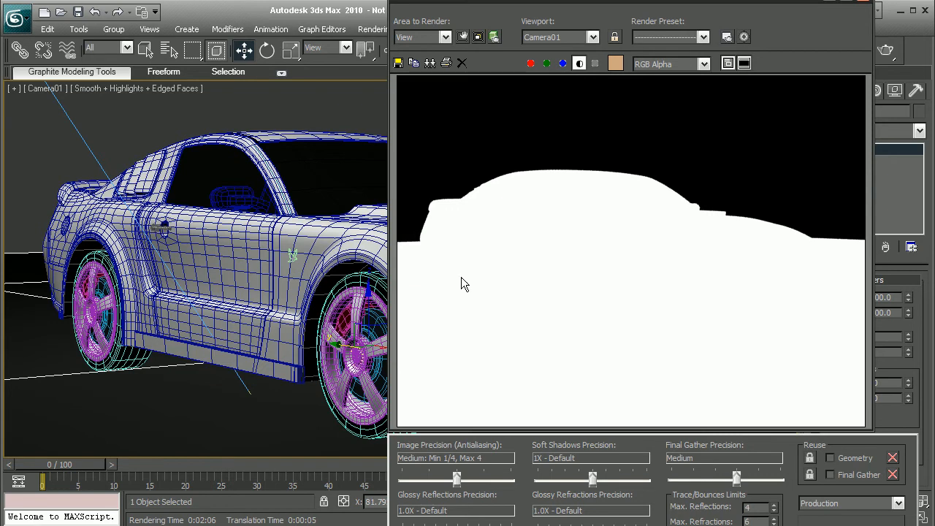
left_click(579, 64)
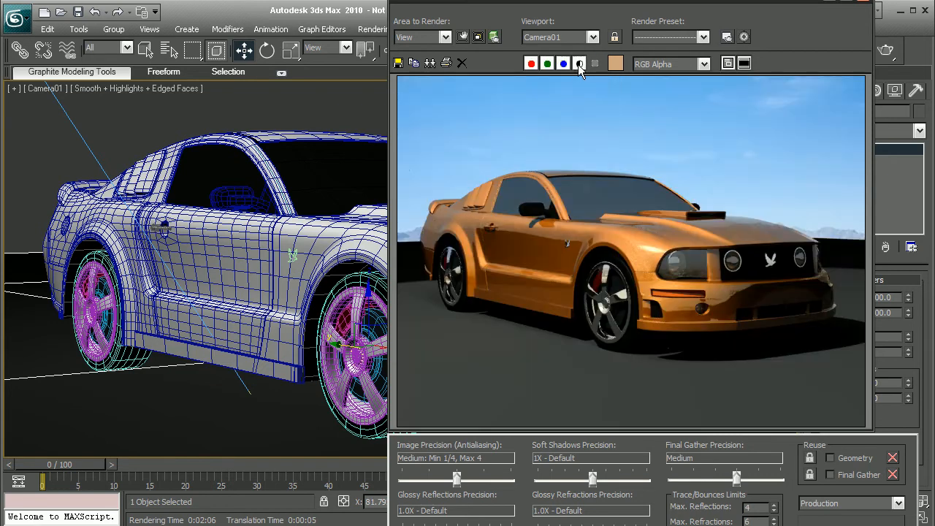
left_click(578, 64)
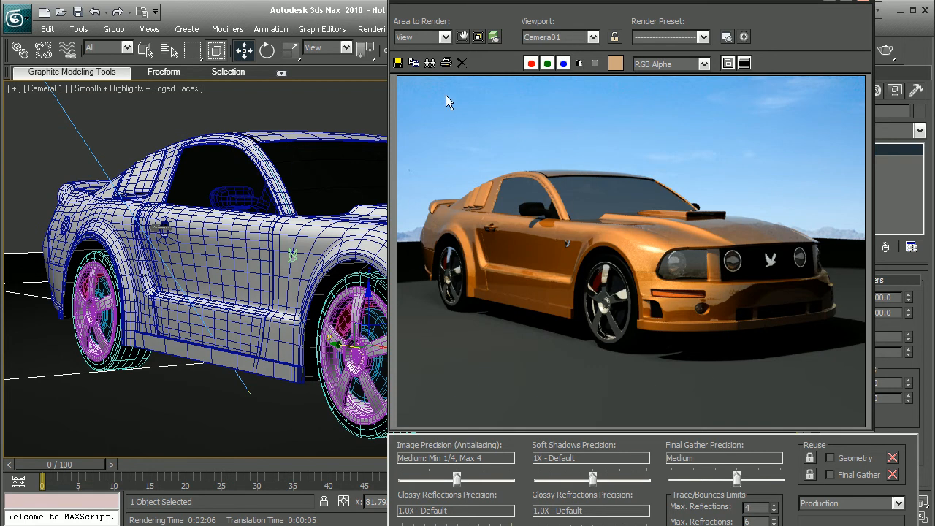
- Create a new Matte/Shadow/Reflection (mi) material in the Material Editor
left_click(415, 63)
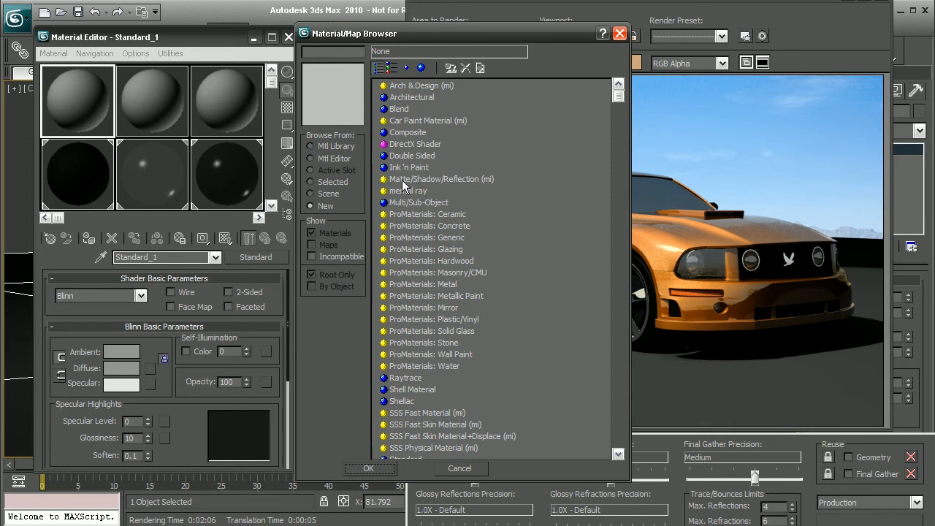
left_click(441, 178)
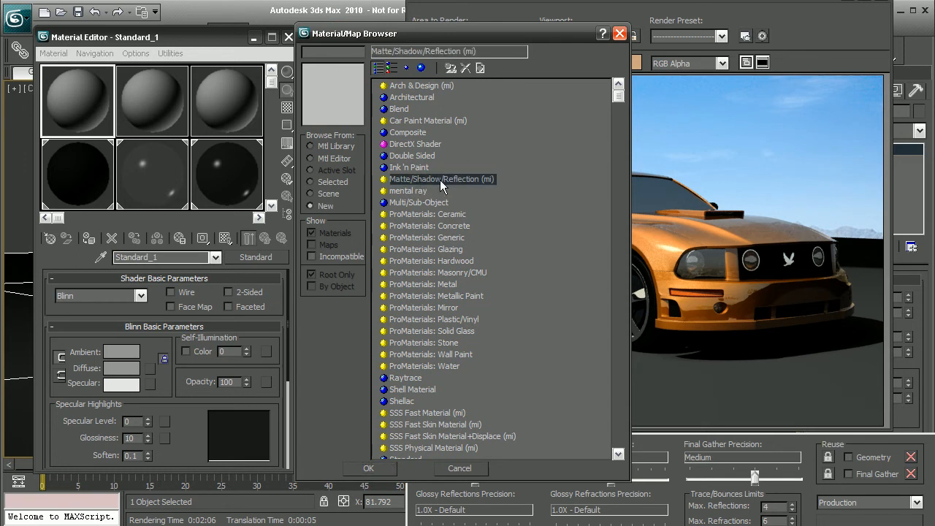
left_click(441, 178)
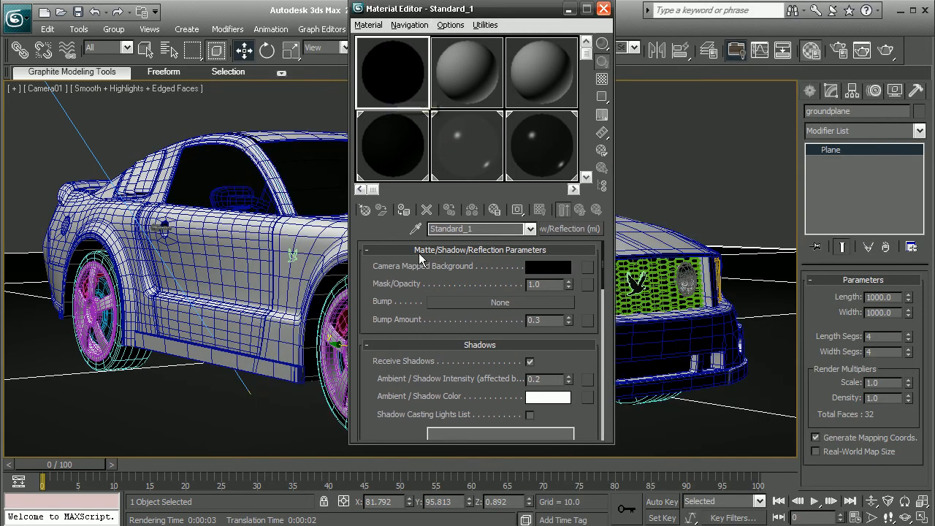
- Assign the Matte/Shadow/Reflection material to the selected groundplane
left_click(380, 25)
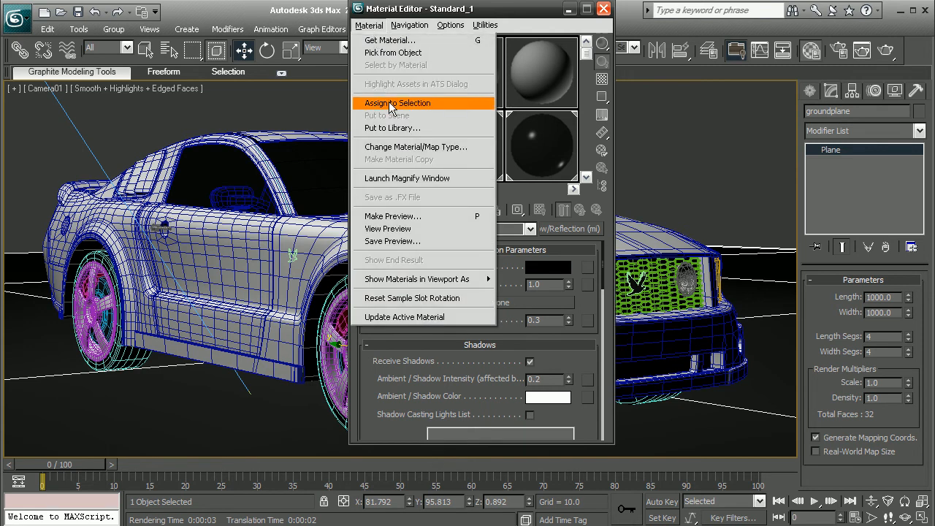
left_click(397, 102)
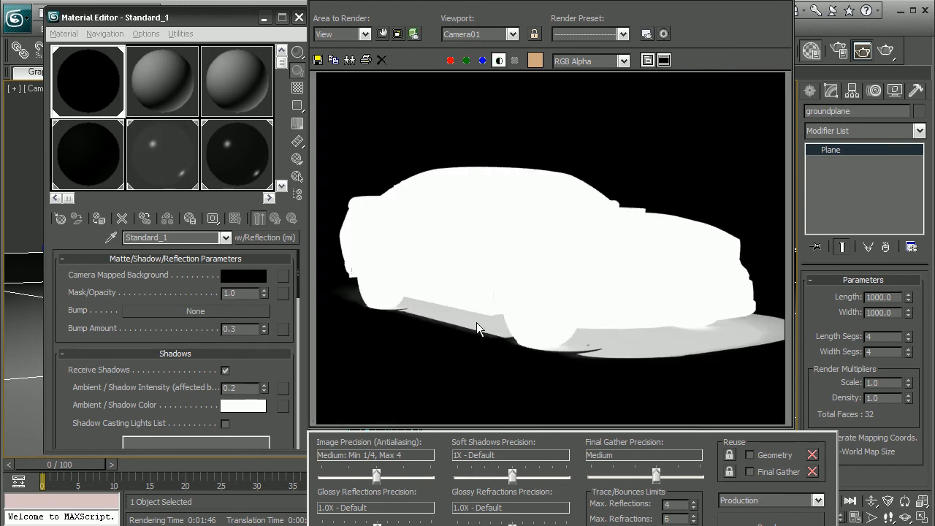
mouse_move(590, 347)
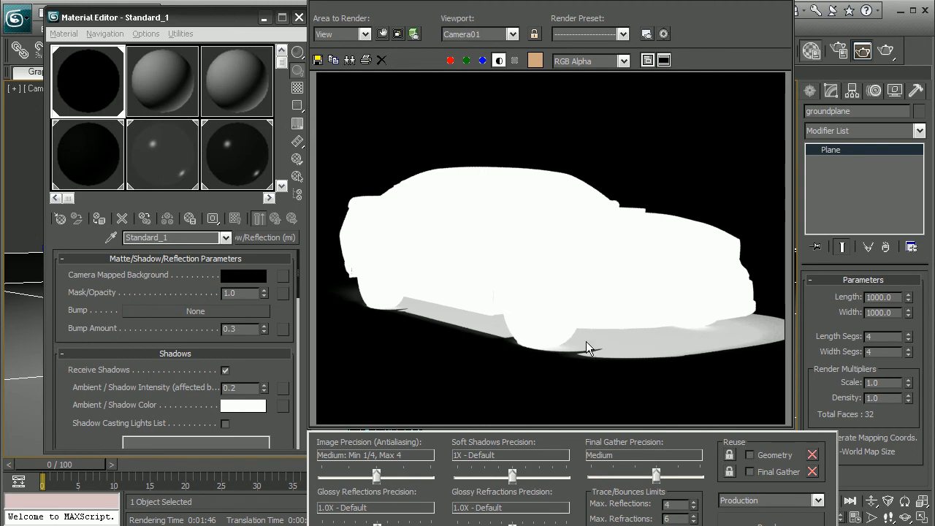
mouse_move(432, 304)
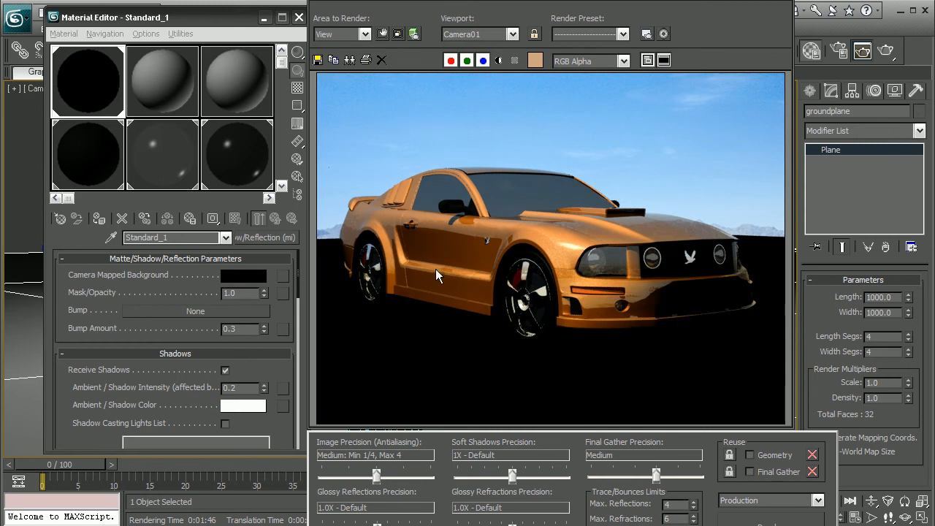
mouse_move(408, 276)
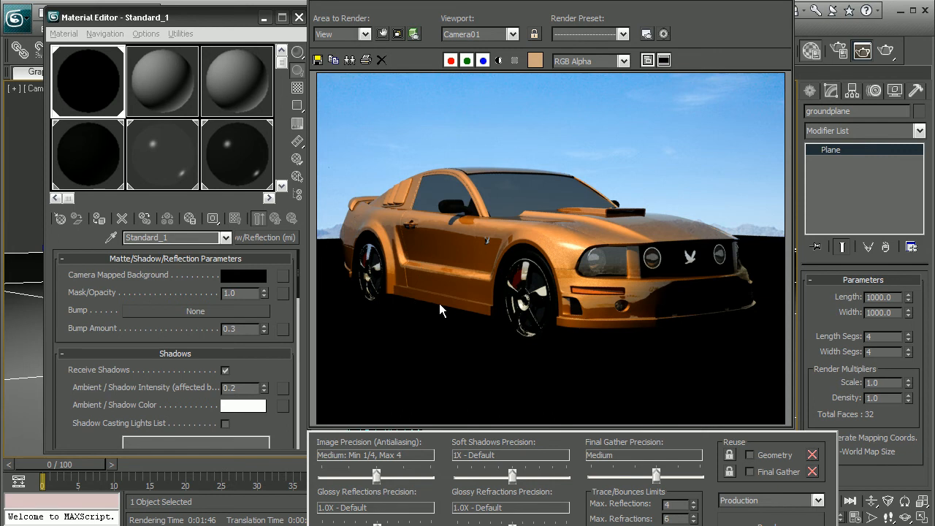
mouse_move(480, 313)
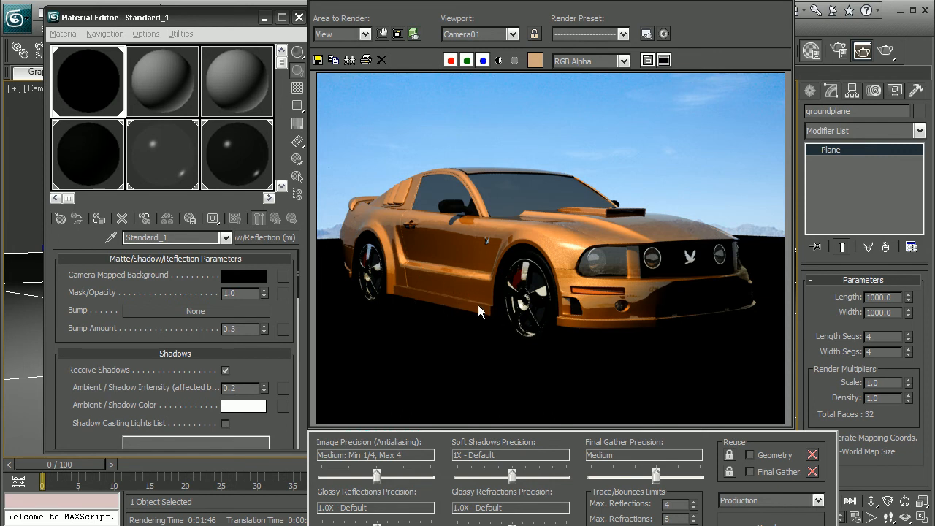
mouse_move(132, 280)
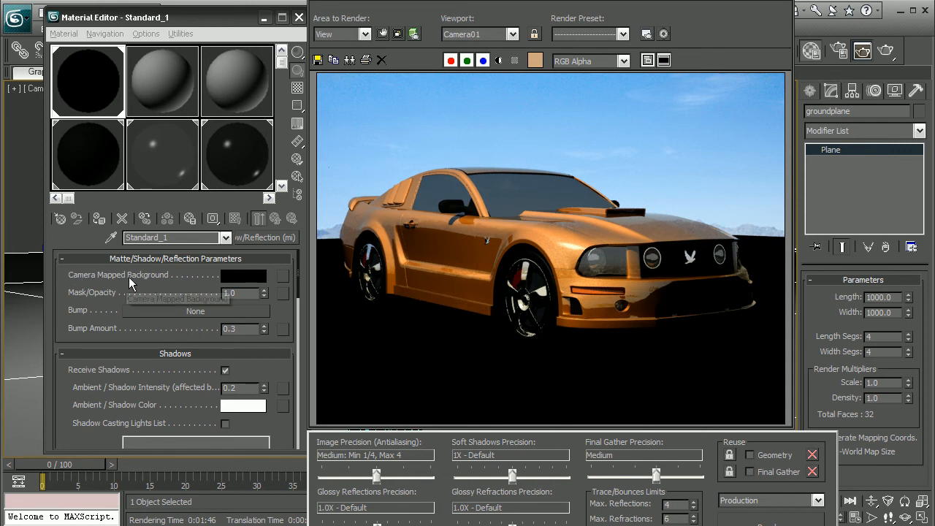
mouse_move(159, 274)
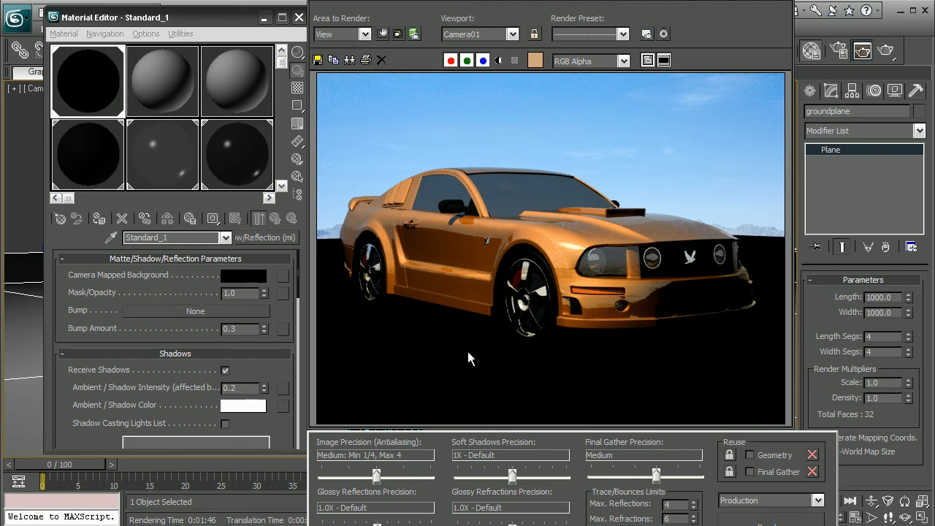
mouse_move(444, 391)
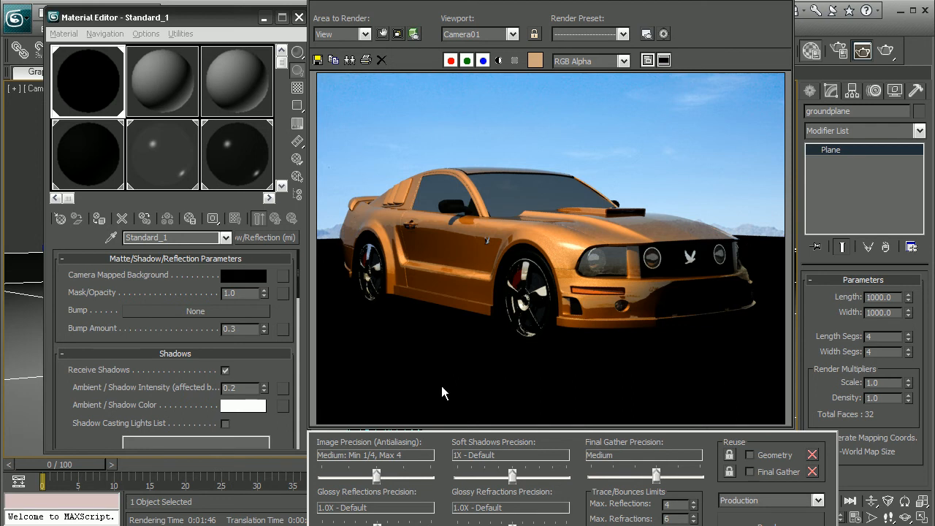
mouse_move(251, 280)
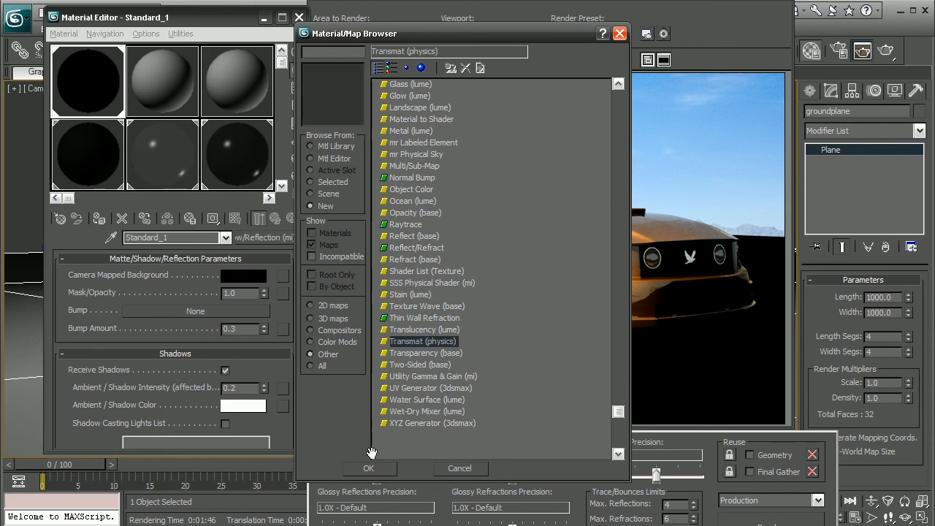
- Load a Transmat (physics) map (Map #28) into the matte material
left_click(368, 467)
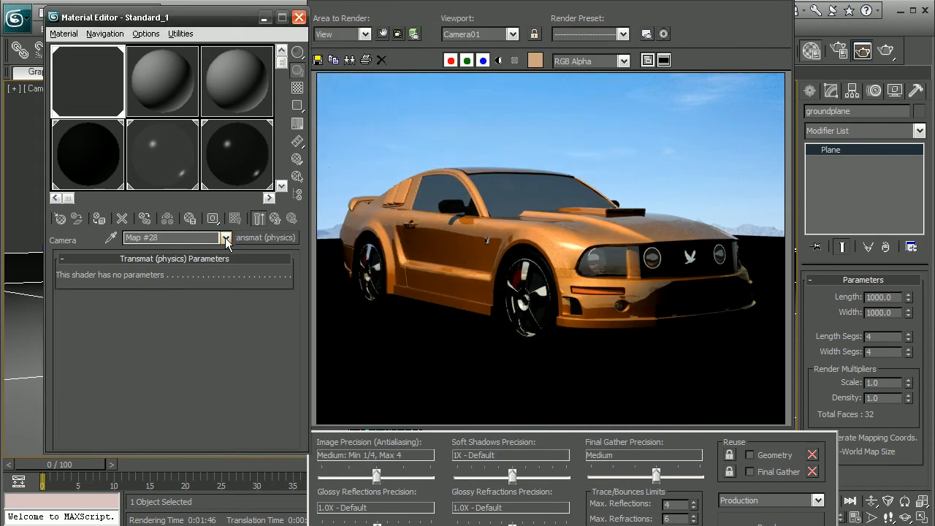
left_click(227, 237)
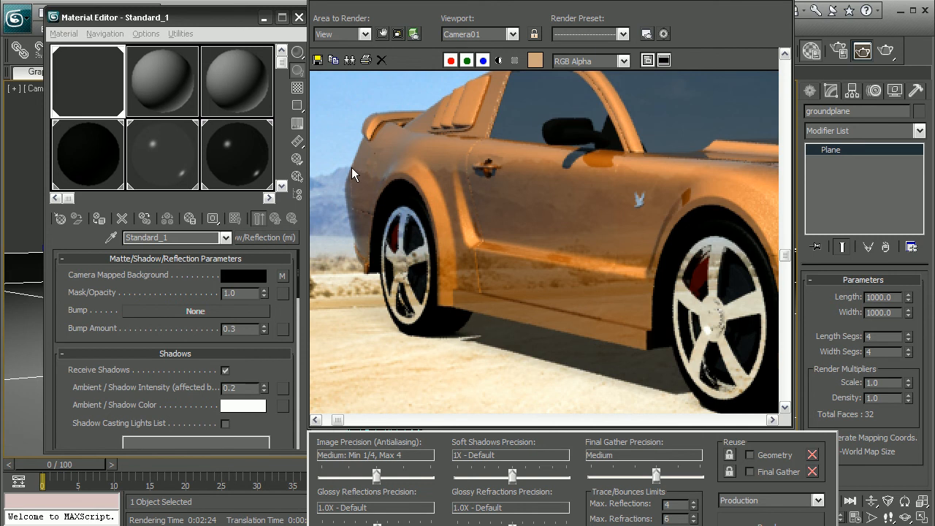
mouse_move(409, 172)
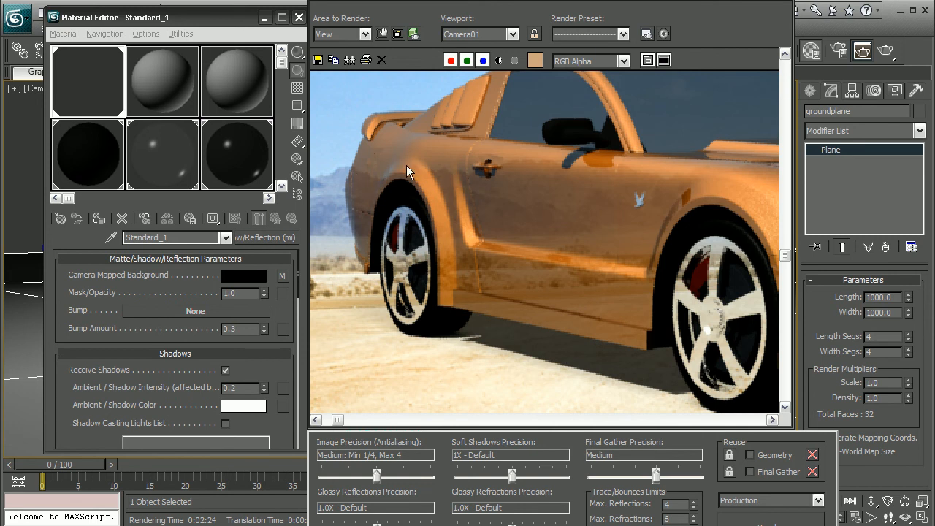
mouse_move(590, 187)
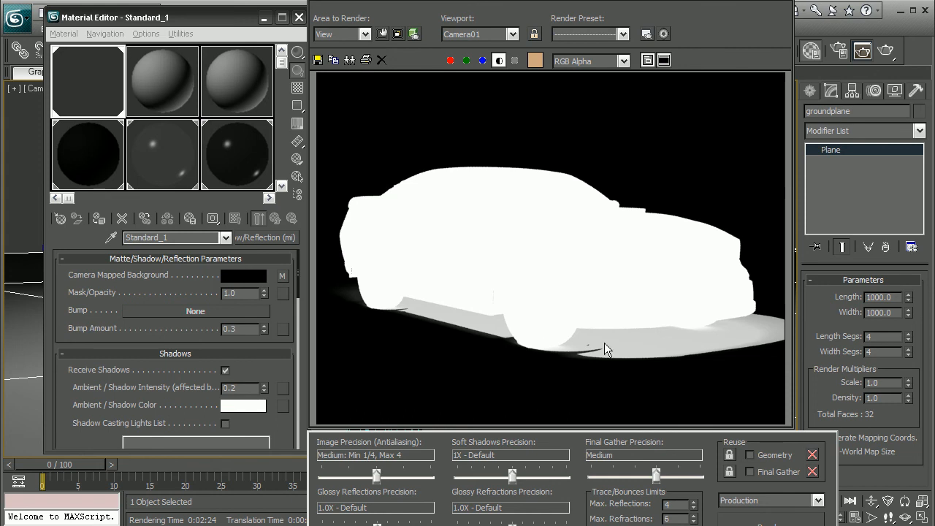
mouse_move(388, 306)
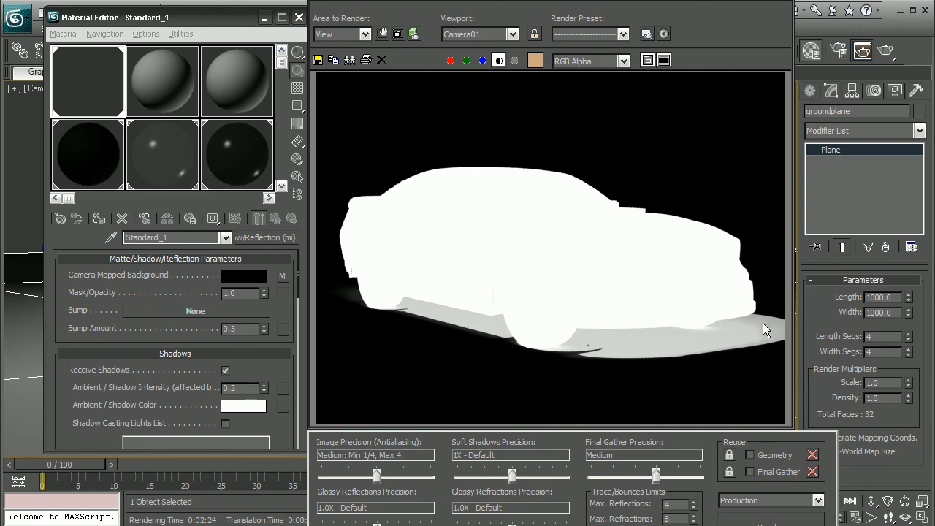
mouse_move(509, 244)
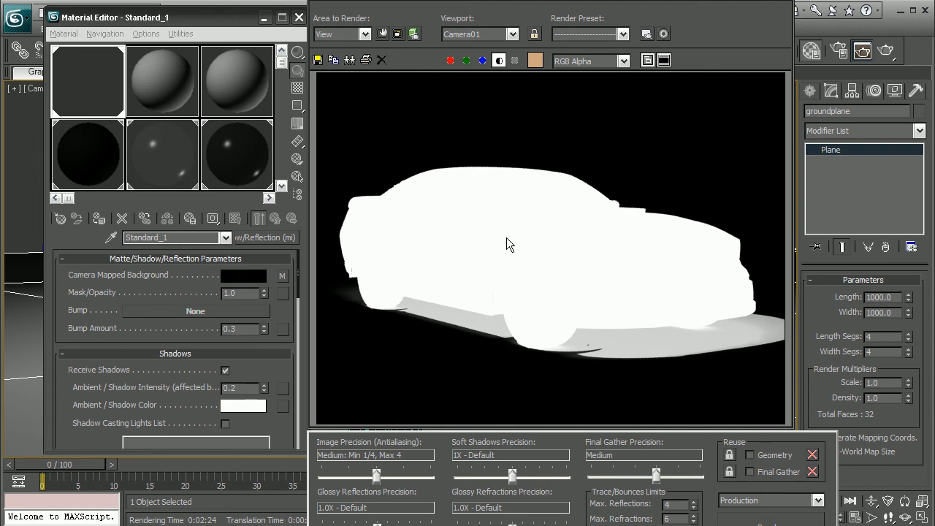
mouse_move(403, 283)
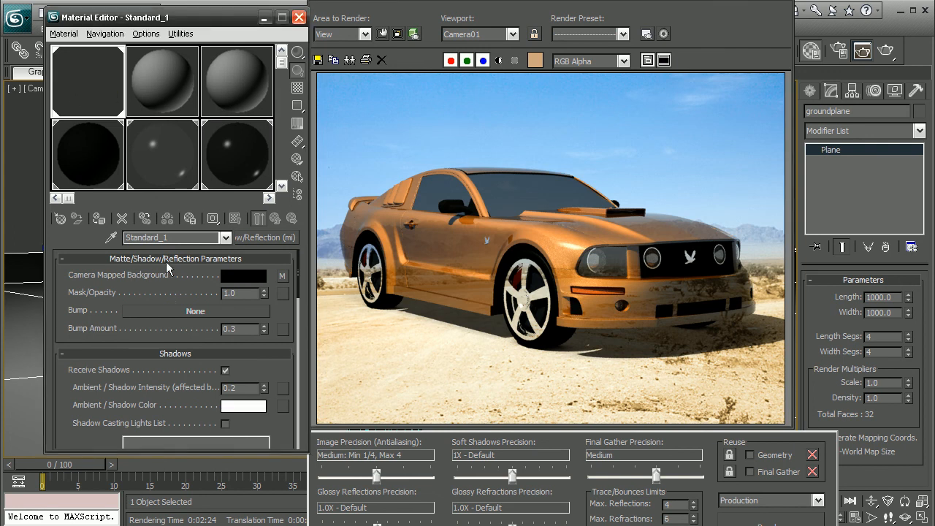
mouse_move(420, 362)
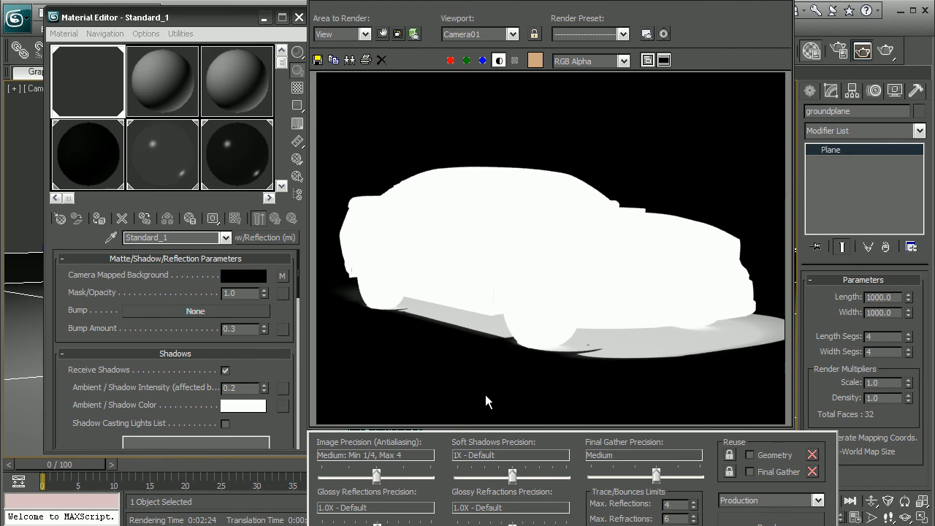
mouse_move(521, 219)
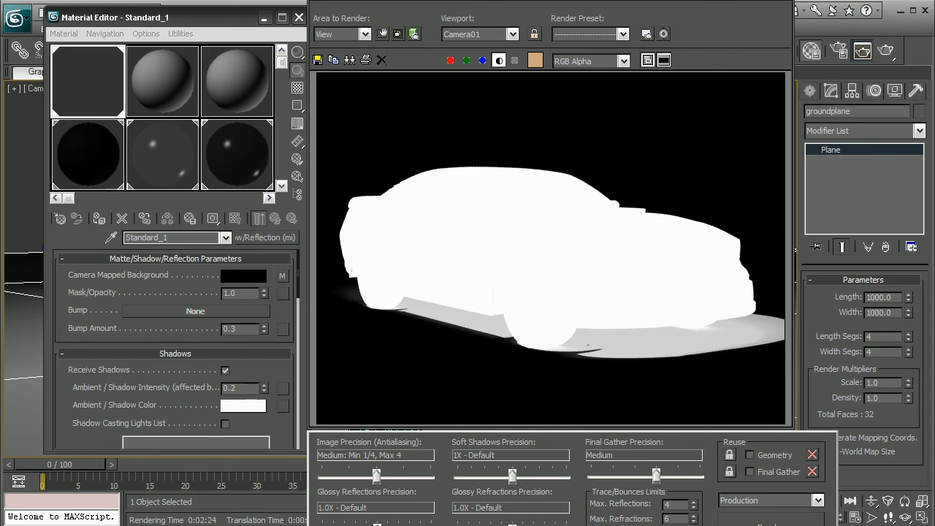
mouse_move(482, 368)
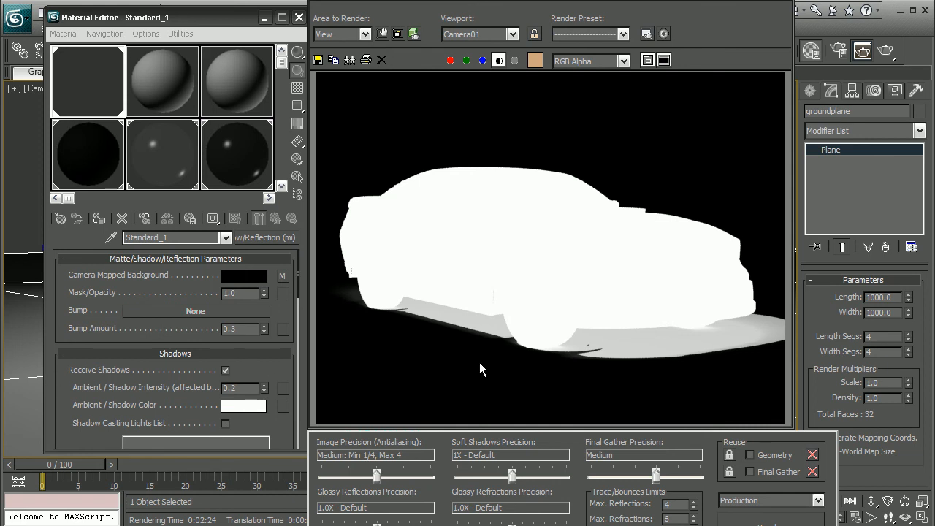